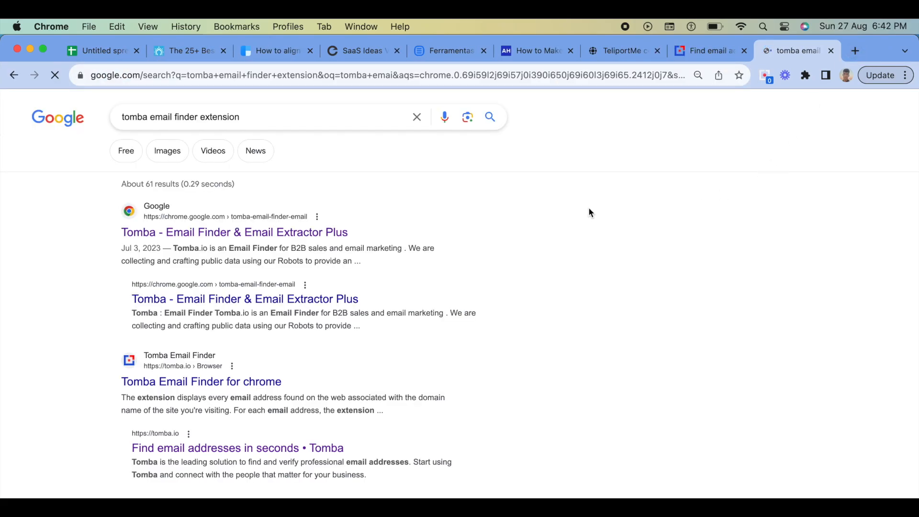
mouse_move(615, 195)
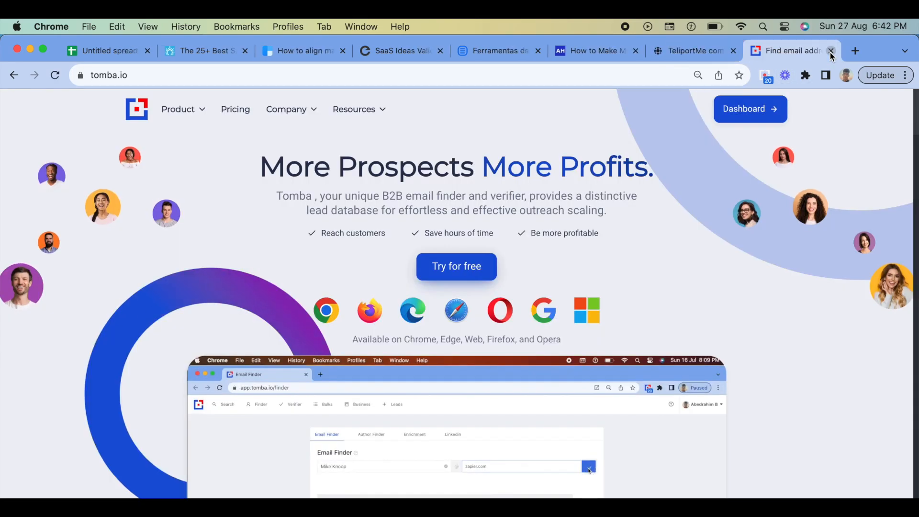
- Open the Tomba web app dashboard from tomba.io and close the homepage tab
click(750, 109)
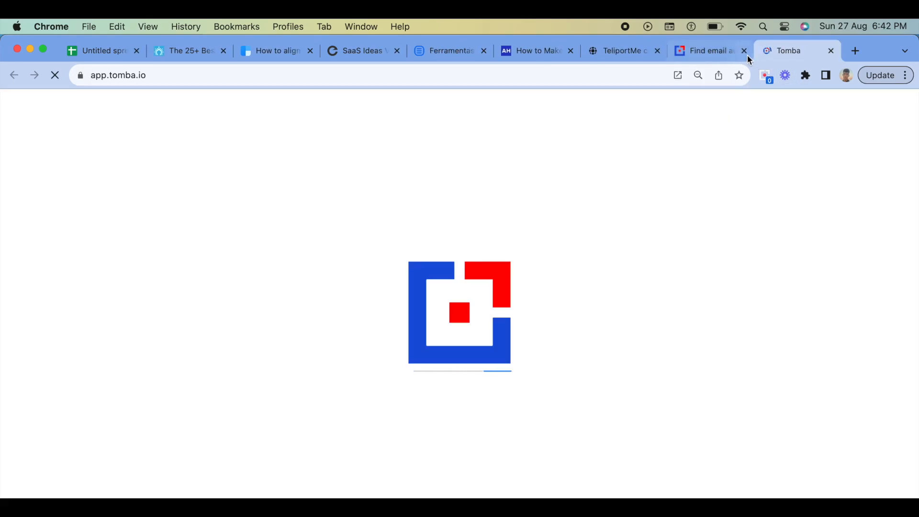
click(744, 50)
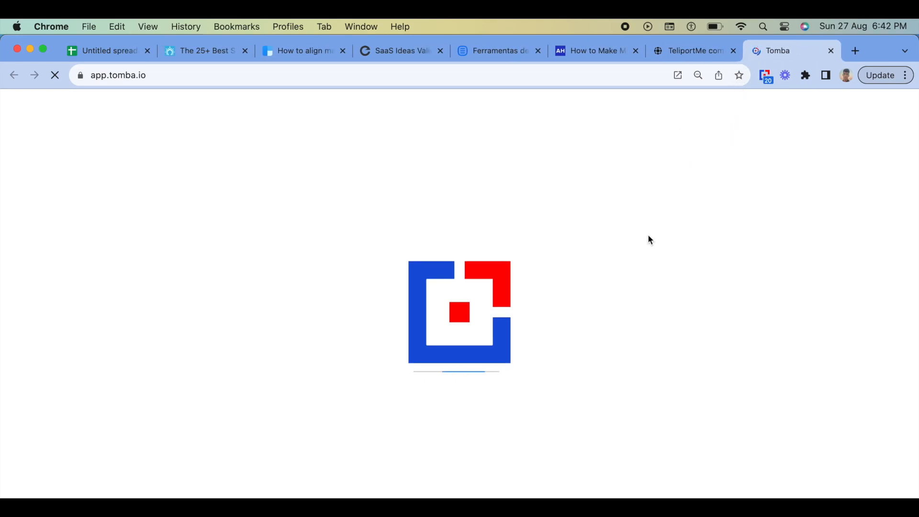
mouse_move(583, 230)
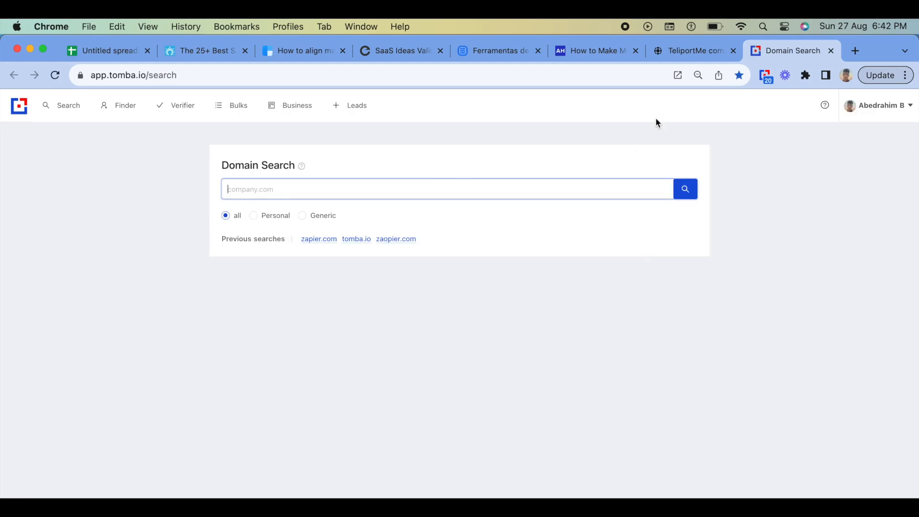
- Find author emails with the extension on the TeliportMe, AuthorityHacker and Rock Content articles
click(694, 50)
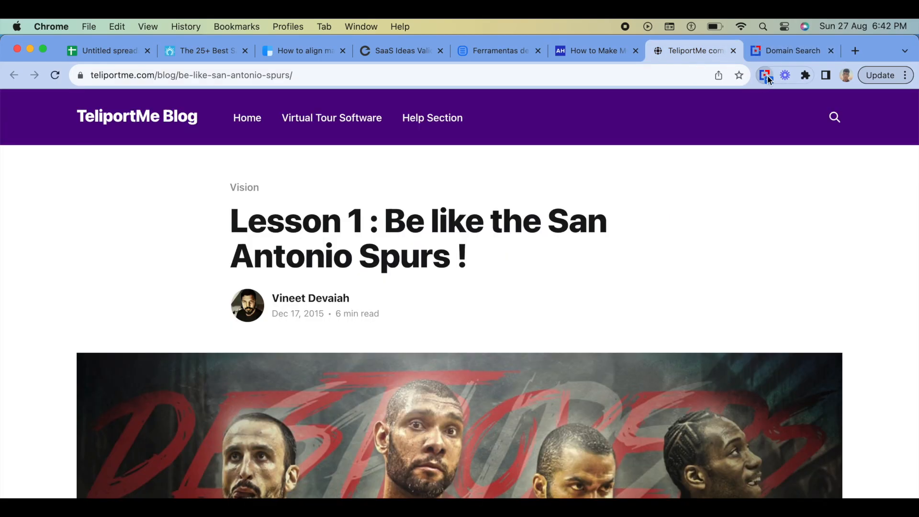
click(765, 75)
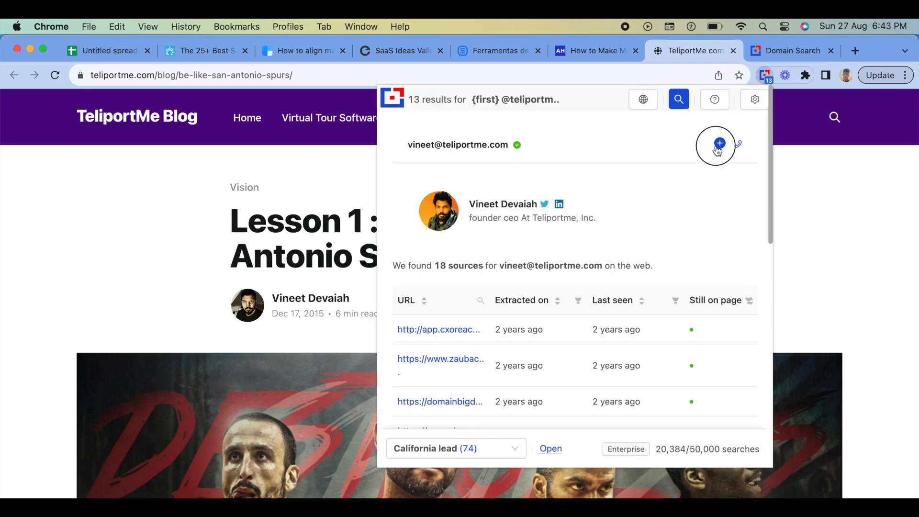
click(596, 50)
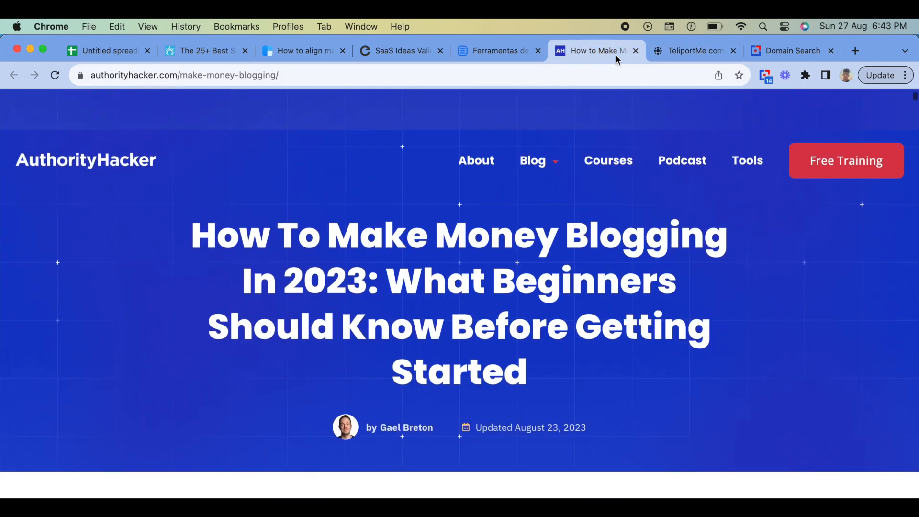
click(766, 76)
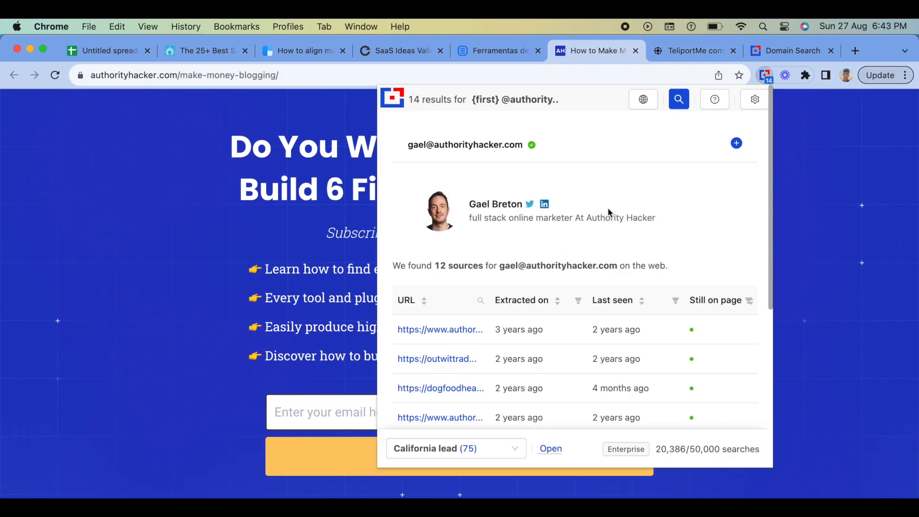
click(494, 50)
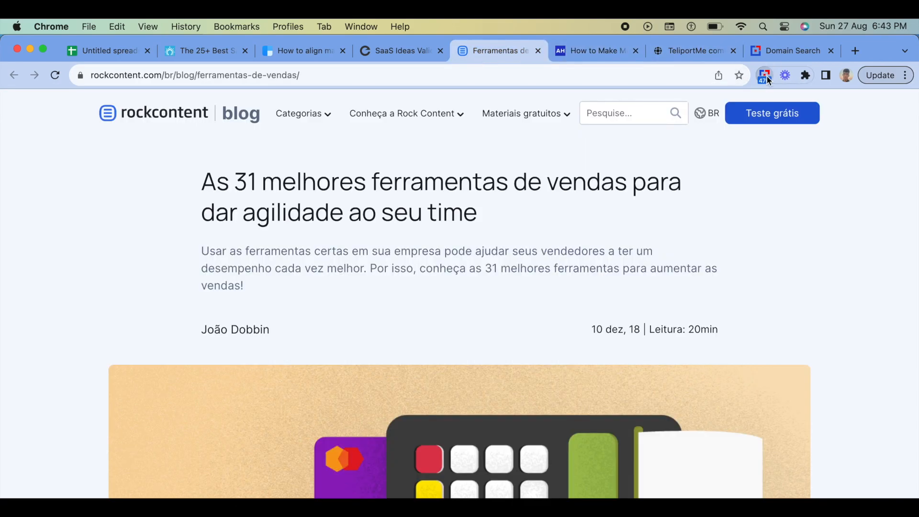
click(765, 75)
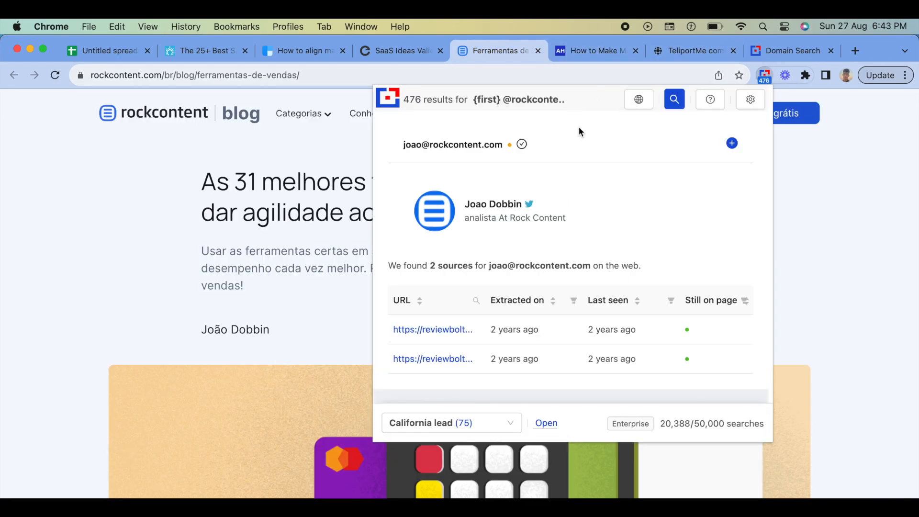
- Review the encharge and Clearbit articles, find the Salesflare author email, then return to Tomba
click(399, 50)
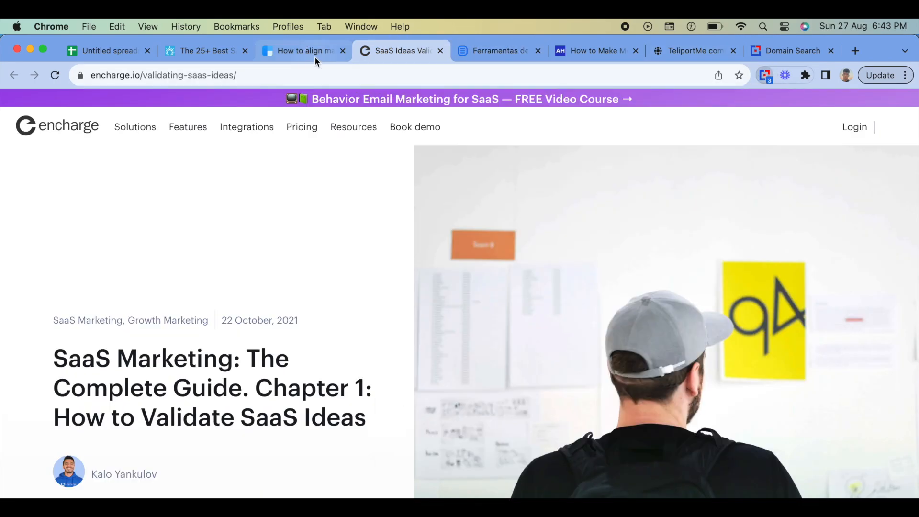
click(299, 50)
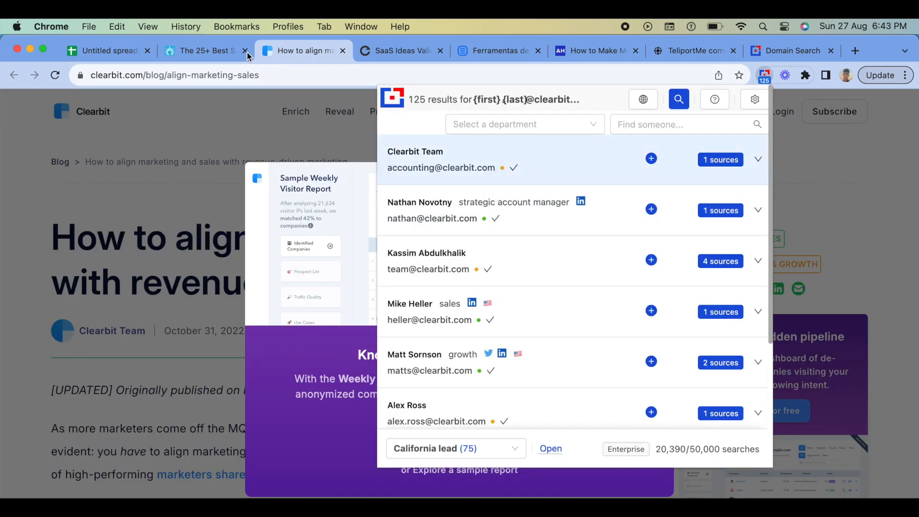
click(205, 51)
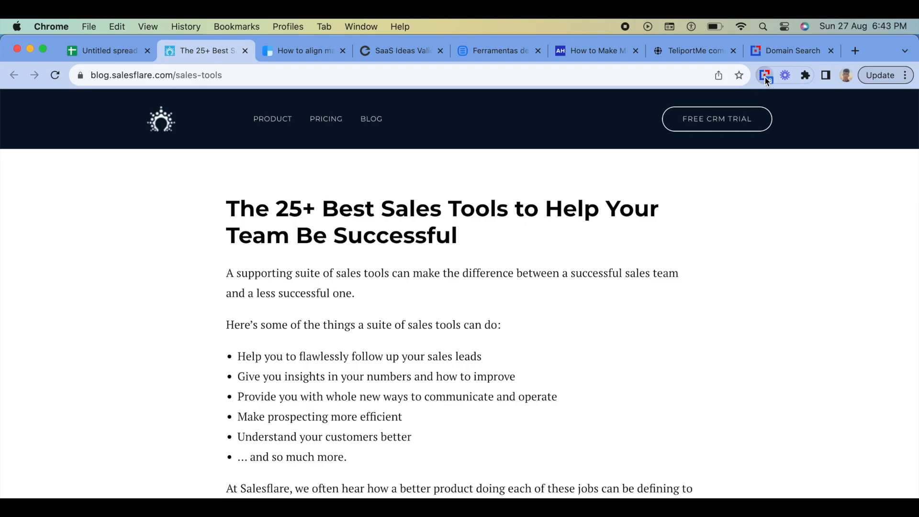
click(765, 75)
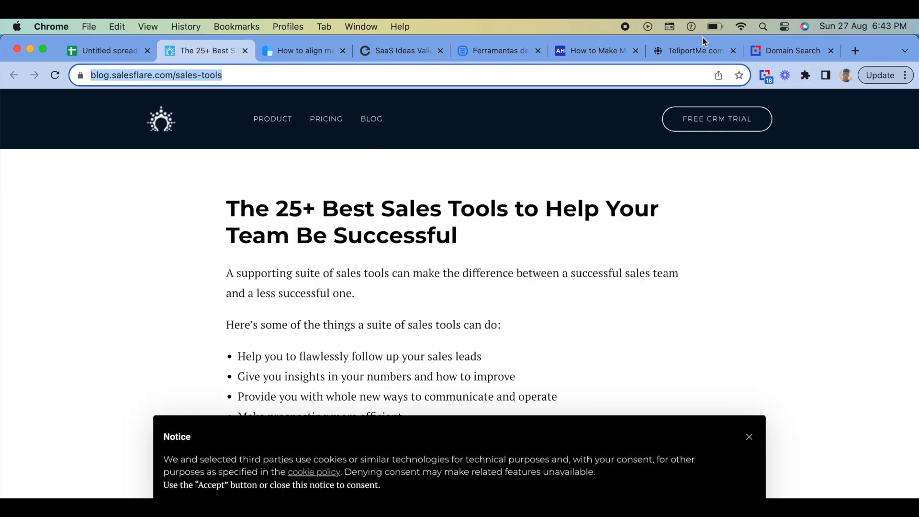
click(792, 50)
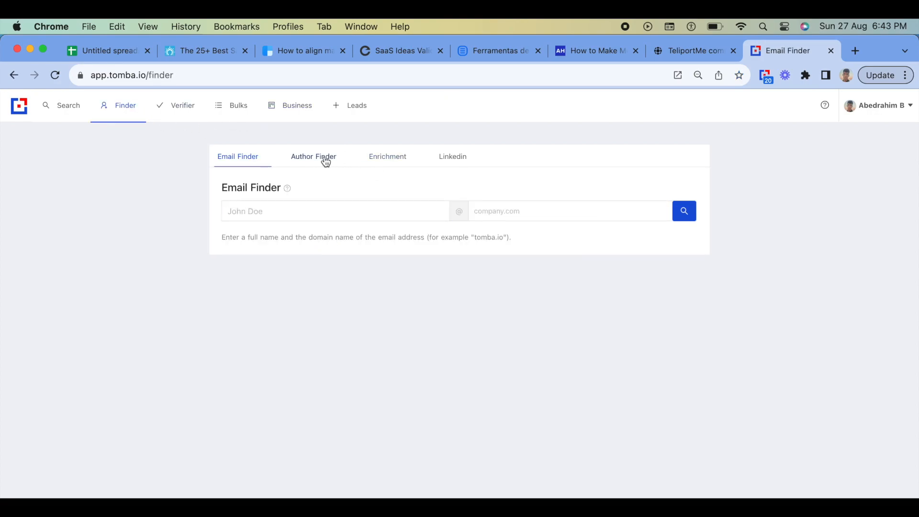
- Search Author Finder for the Salesflare article and copy blog URLs A1:A6 from the spreadsheet
click(313, 157)
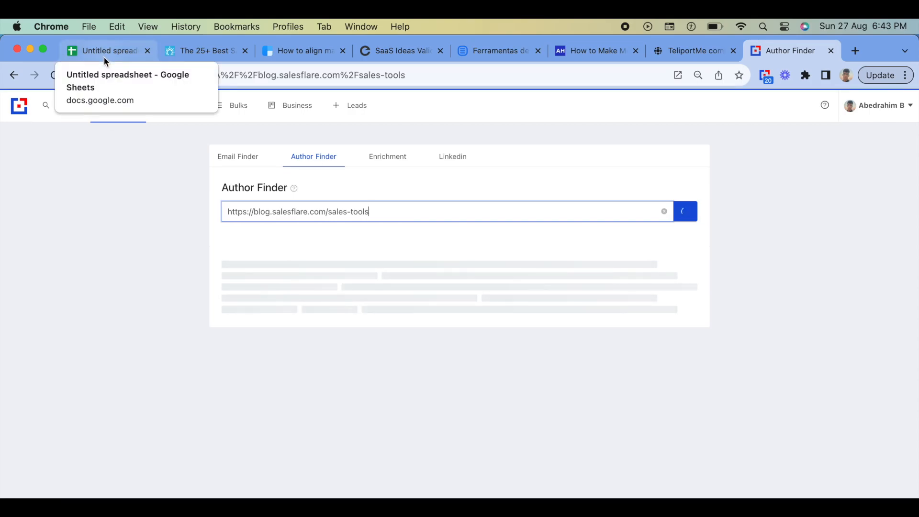
click(109, 50)
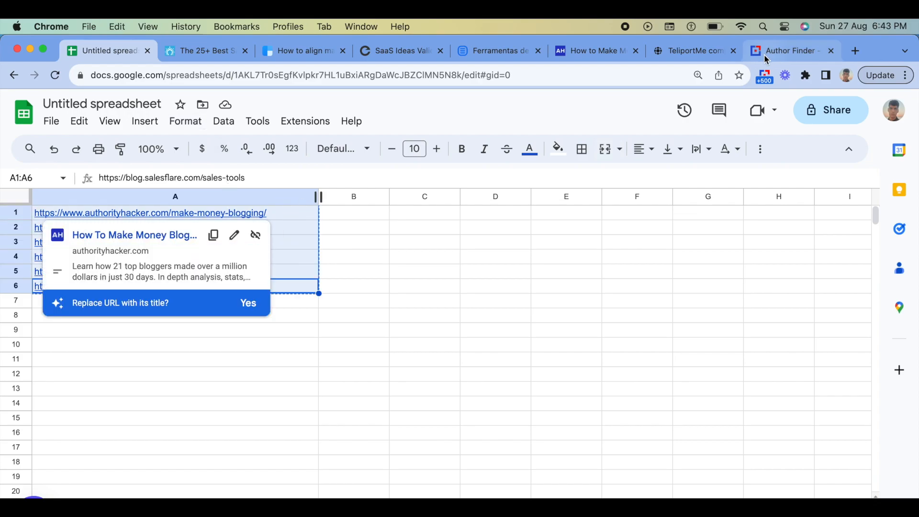
click(789, 50)
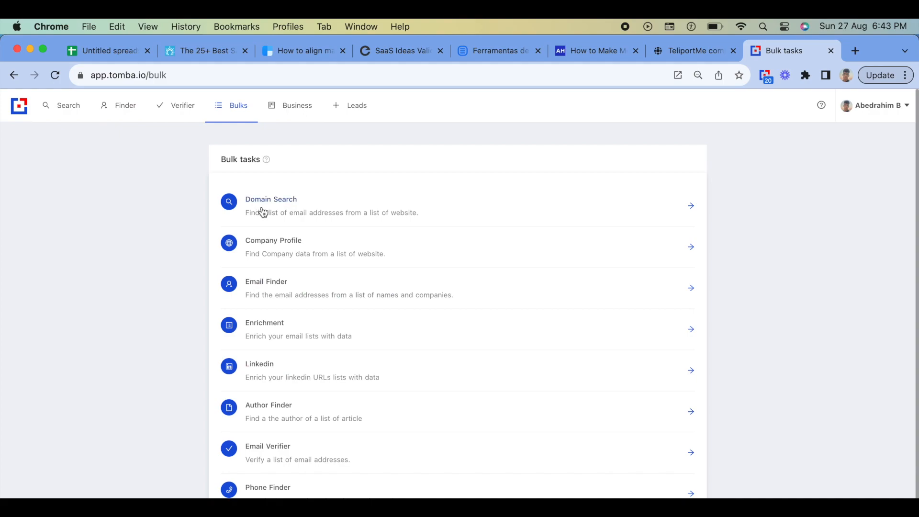
- Select Author Finder under Bulk tasks and start a new bulk author list
click(268, 405)
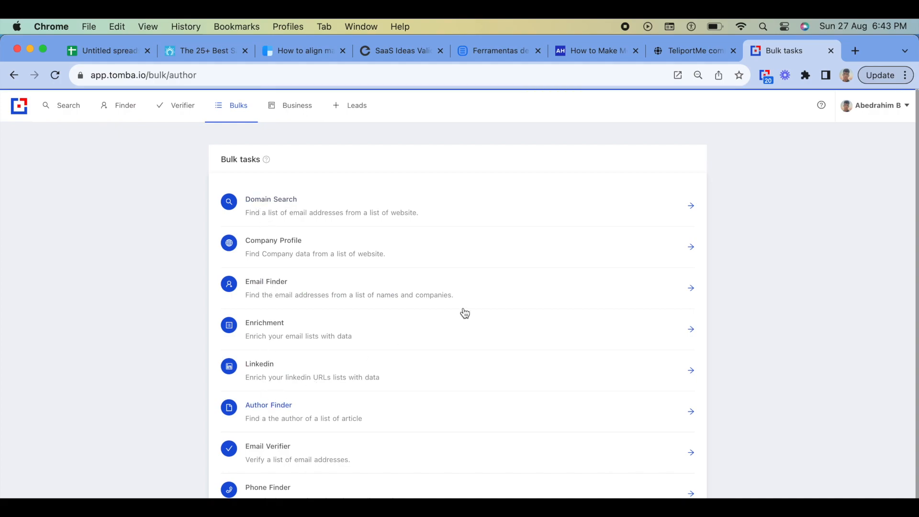
mouse_move(430, 301)
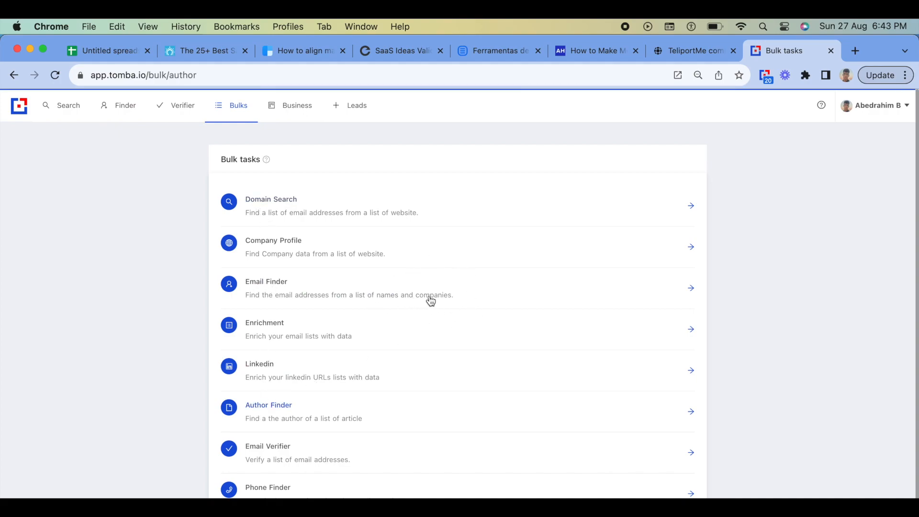
click(268, 411)
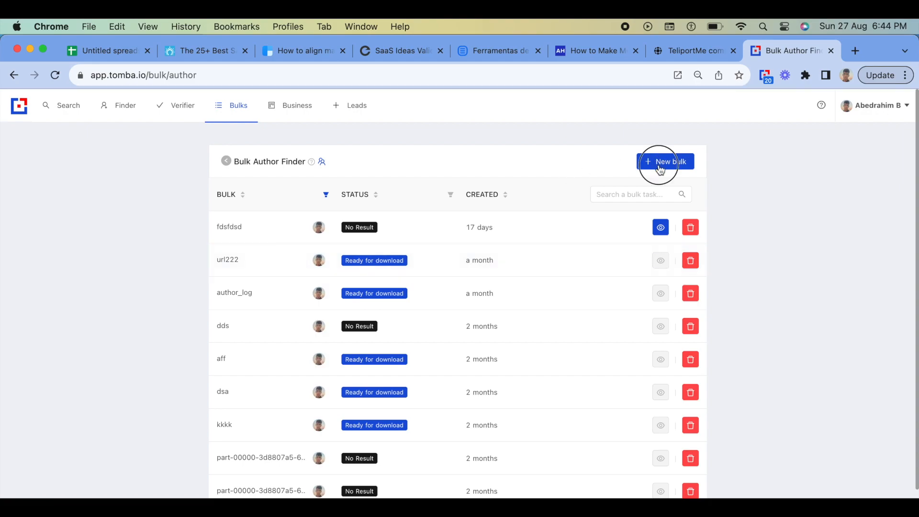
click(666, 161)
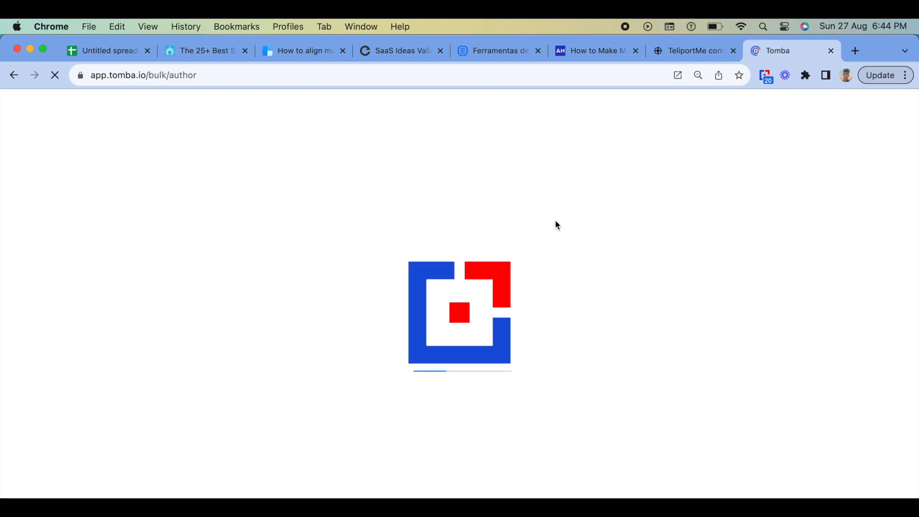
mouse_move(470, 261)
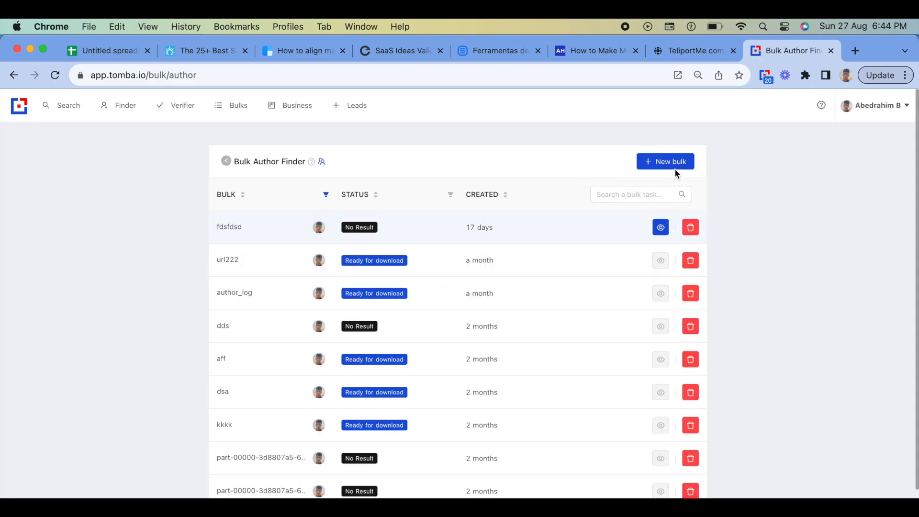
click(665, 161)
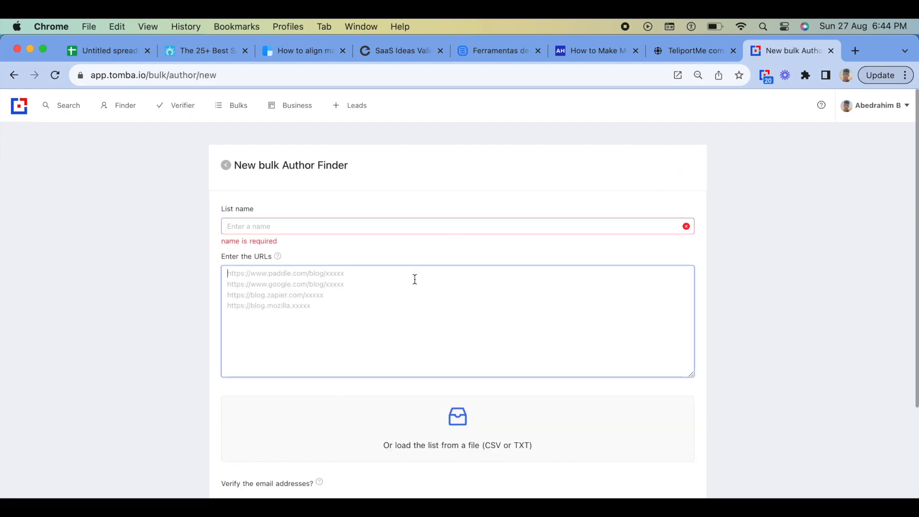
- Create bulk list 'test' with six URLs, download the full CSV, and view the six found emails
text(test)
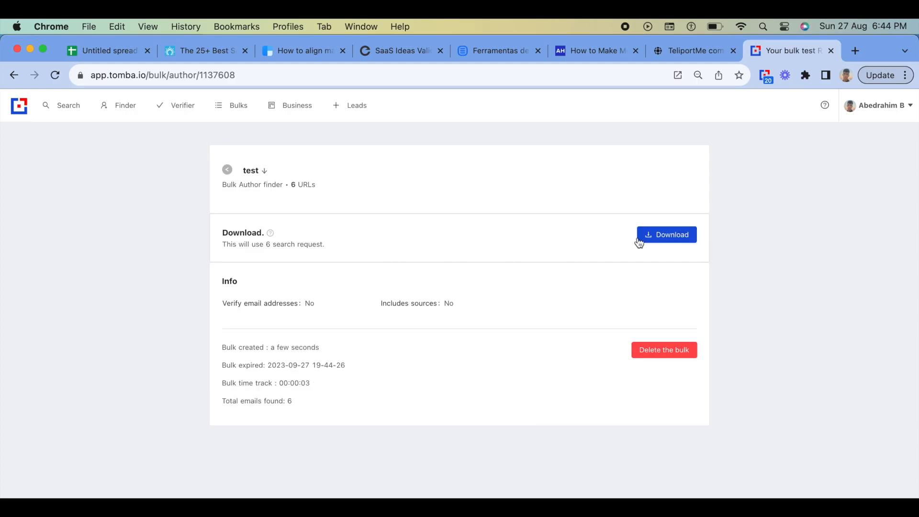
click(666, 235)
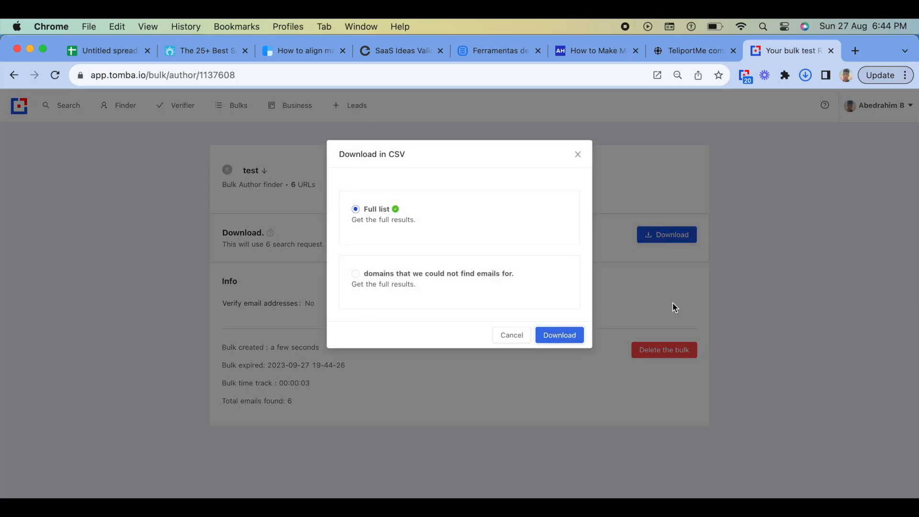
click(559, 335)
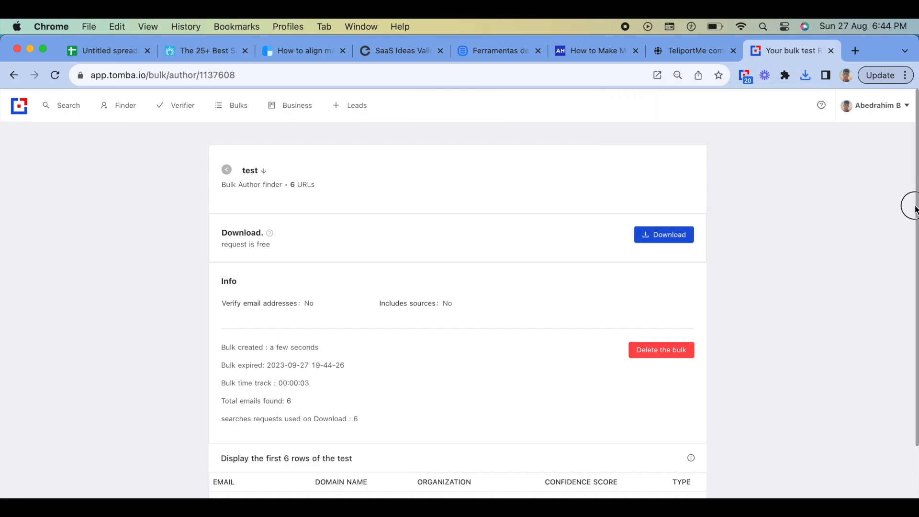
scroll(down, 3)
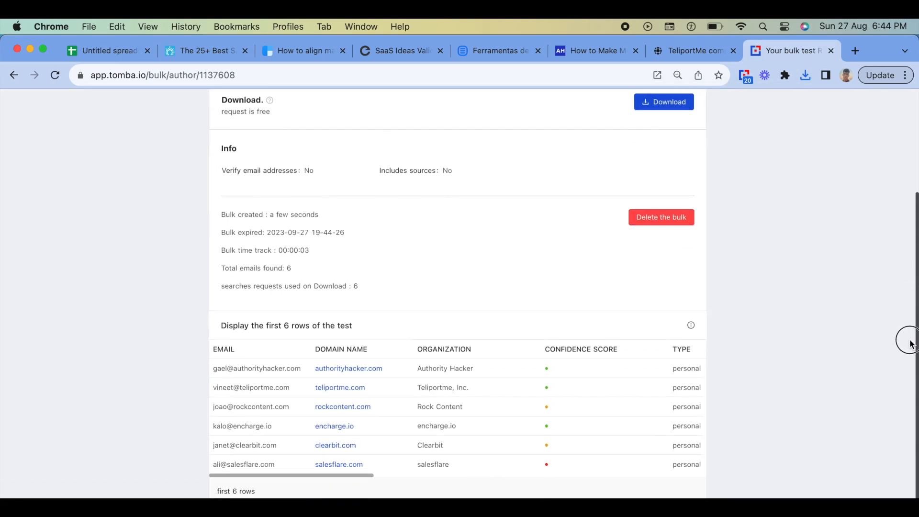